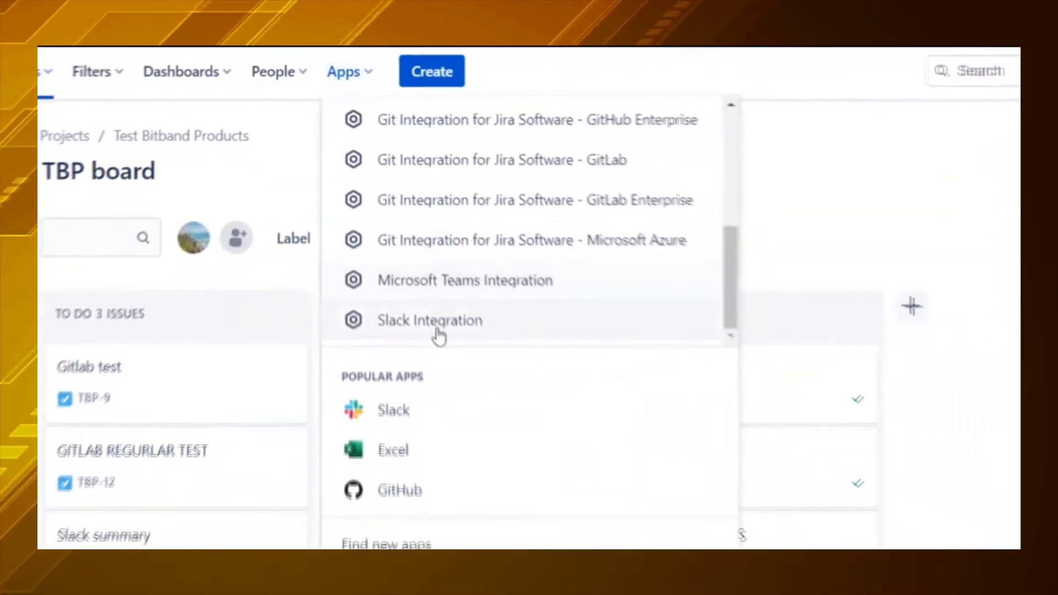
- Begin a Slack integration connection set to Dynamic channel for Test Bitband Products, topic TESTING
click(429, 320)
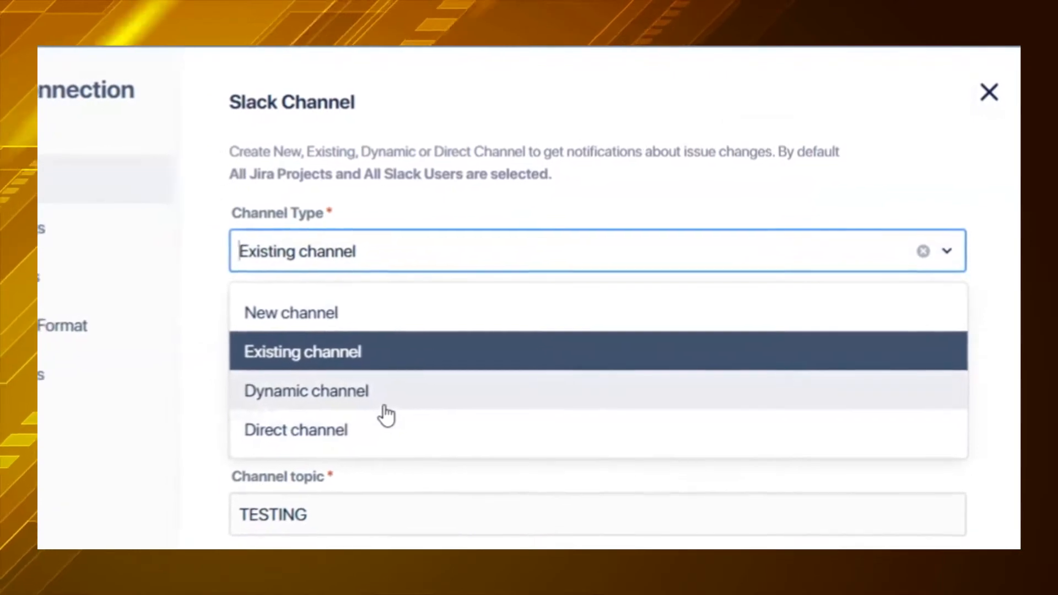
click(305, 390)
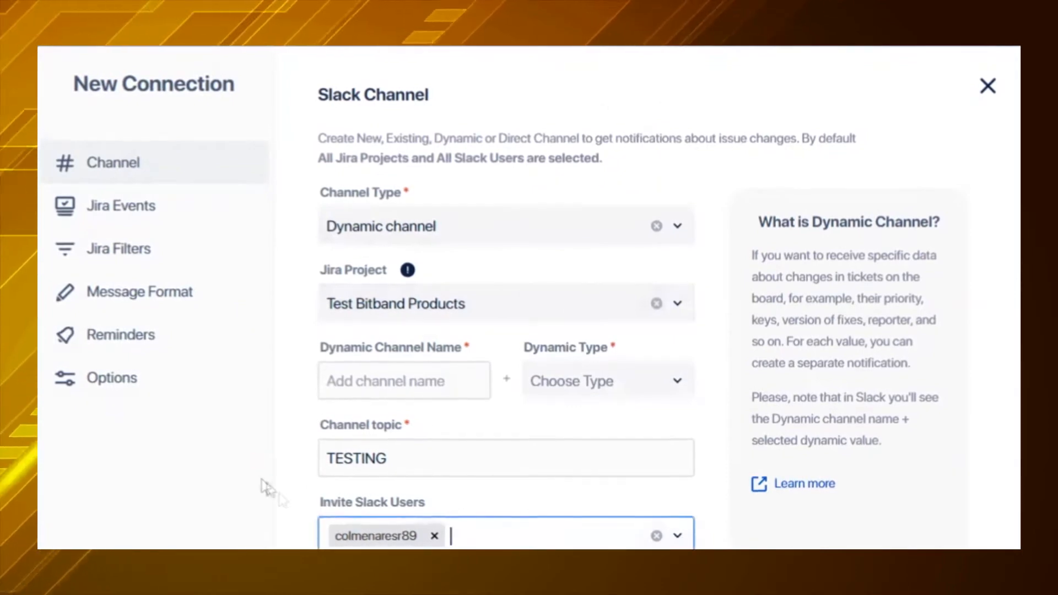
- Go to the connection's Jira Events settings and start choosing Issue status changes to notify
click(120, 206)
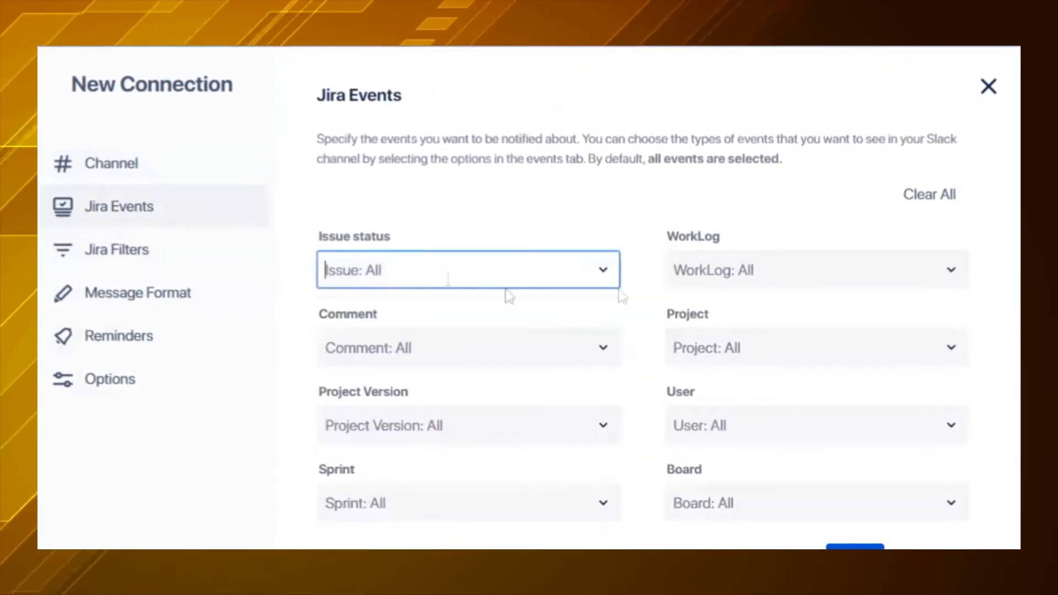
click(116, 250)
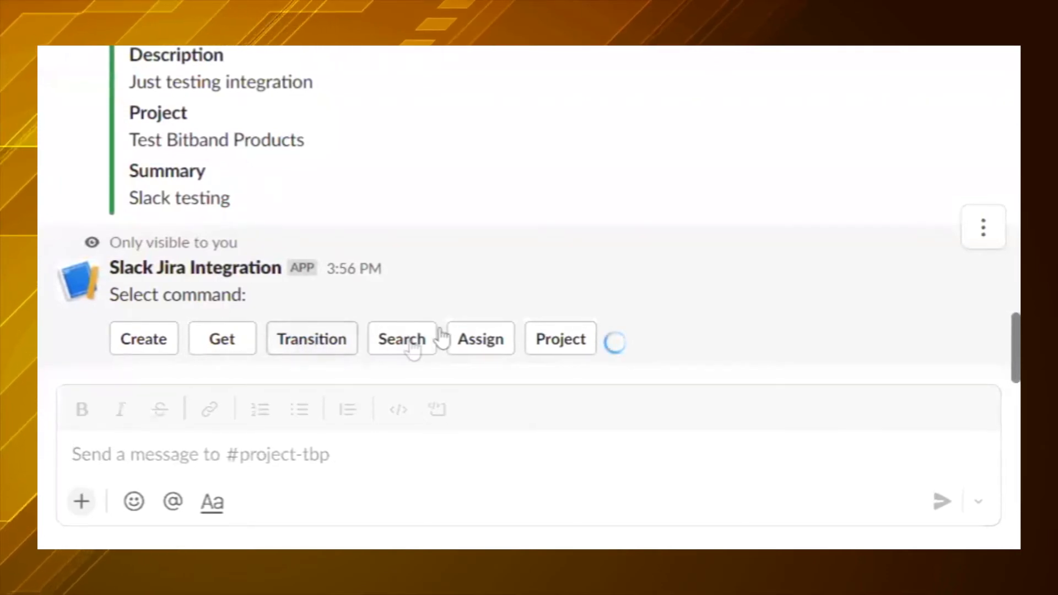
- Request a transition of TBP-16 so To Do, In Progress and Done are offered in #project-tbp
click(311, 338)
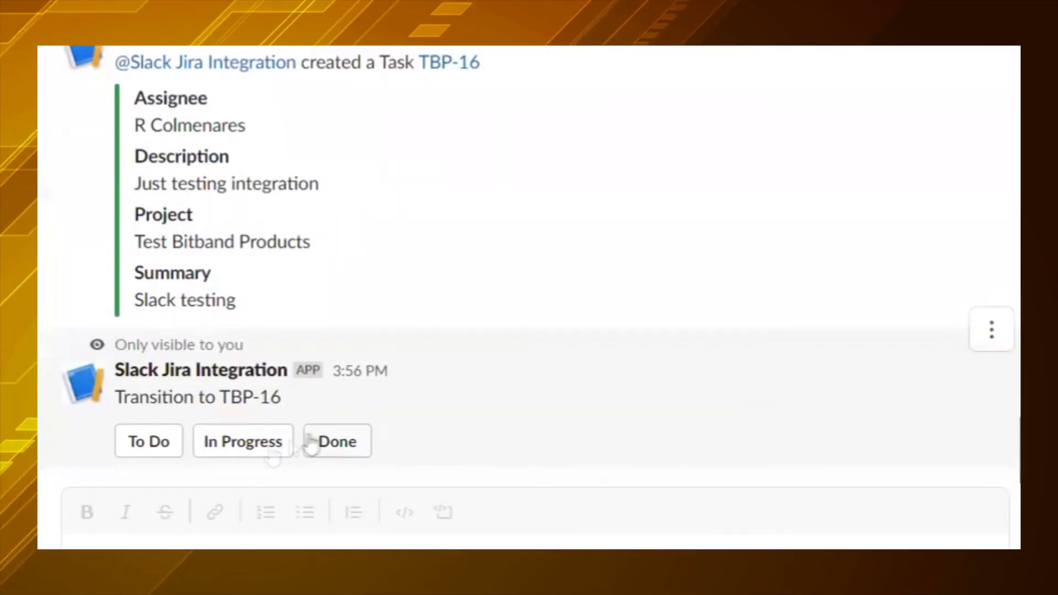